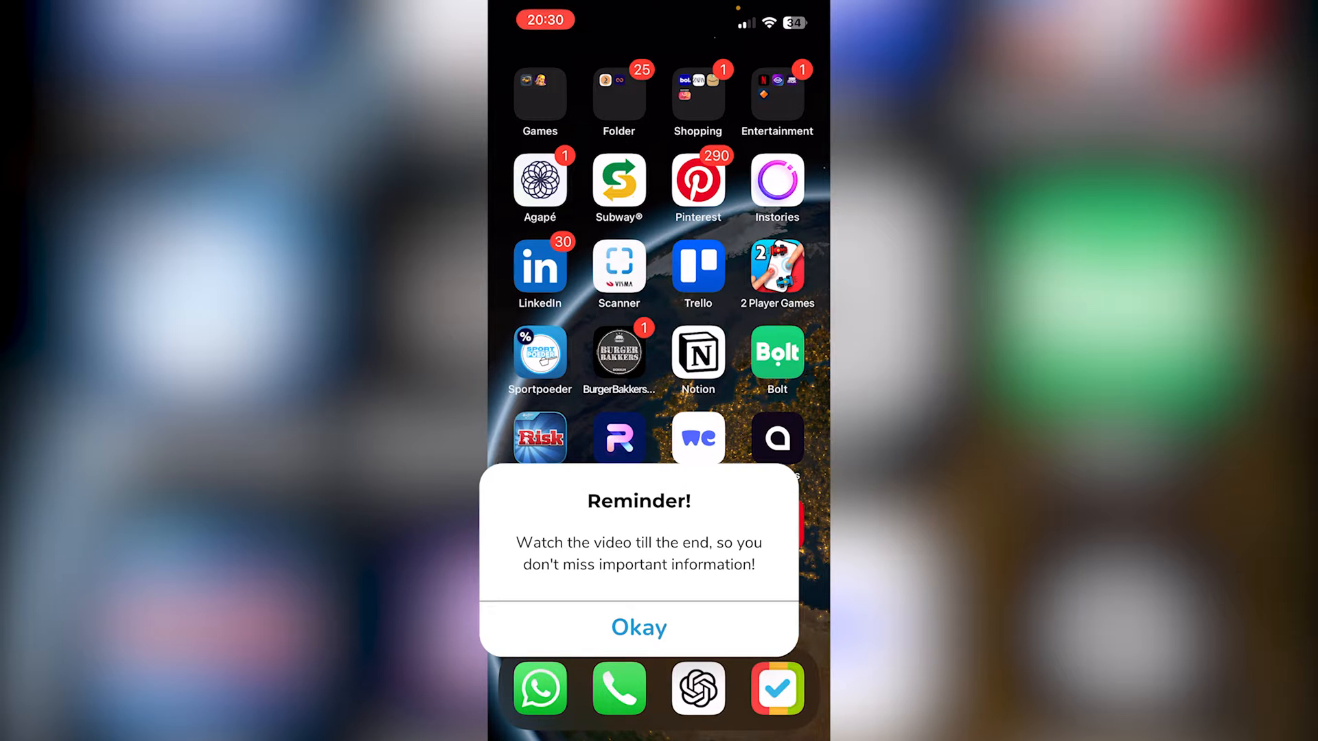
Launch Spotify and open the profile side menu with history and settings.
left_click(637, 627)
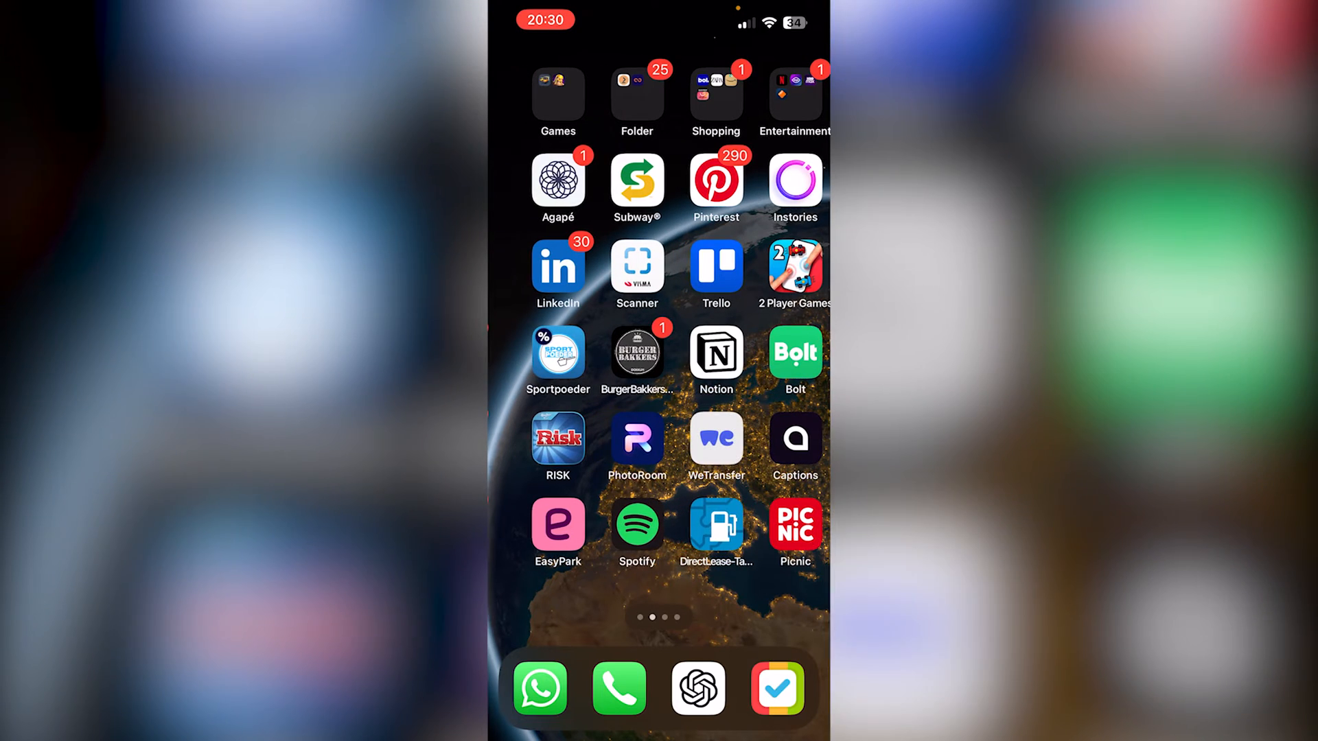
left_click(637, 523)
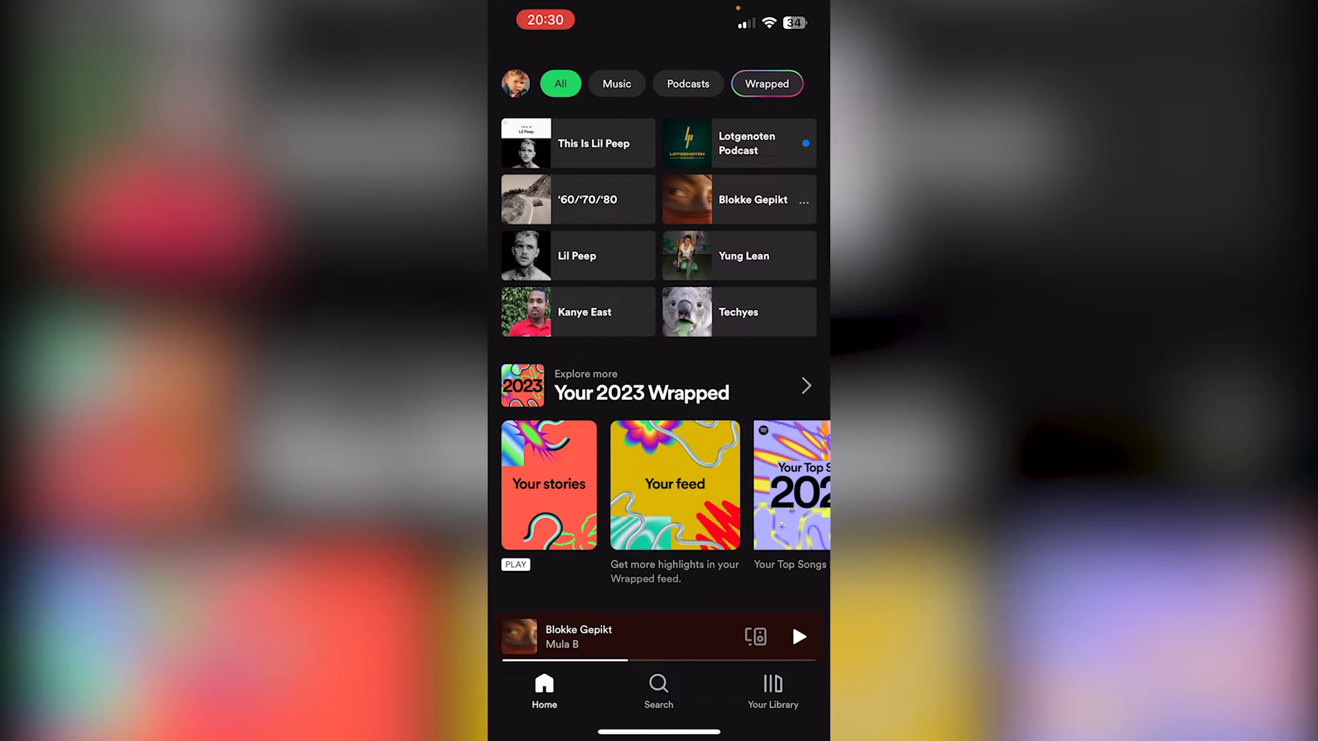
left_click(514, 83)
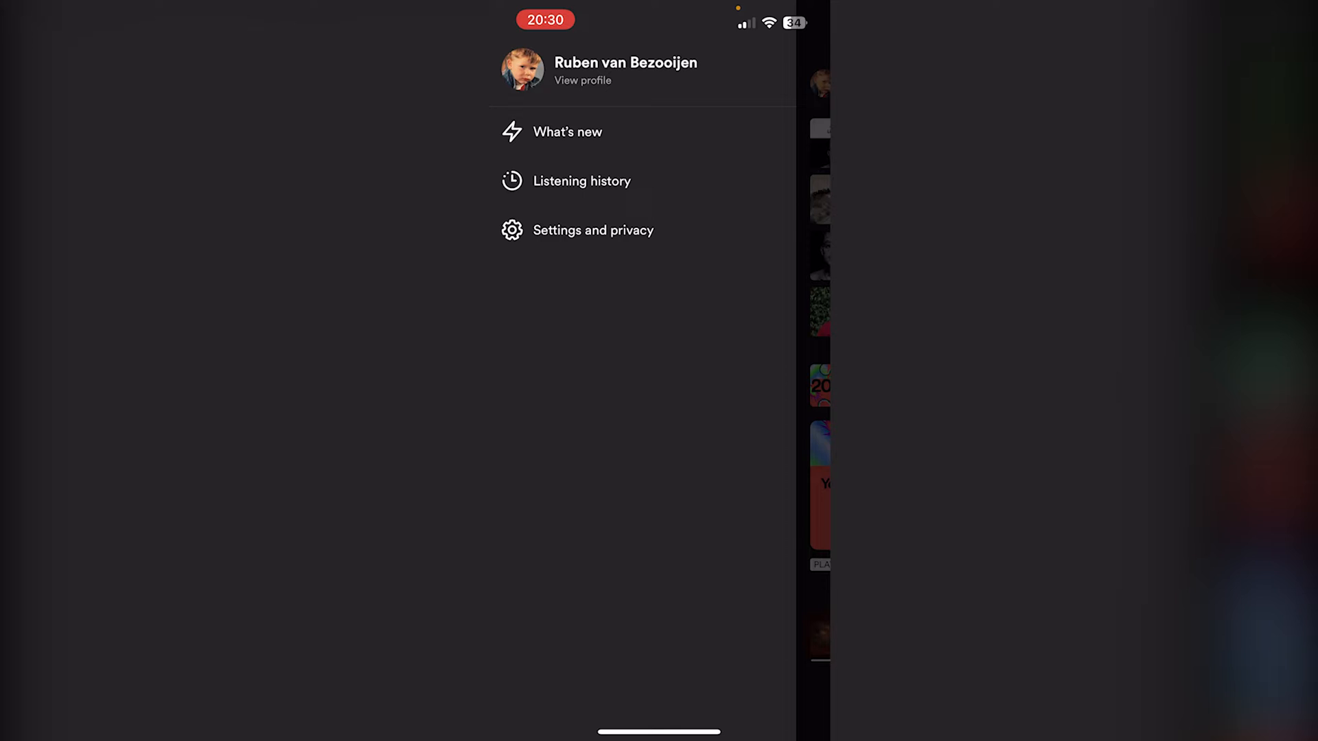
Go into Settings and privacy to reach the Playback page.
left_click(592, 230)
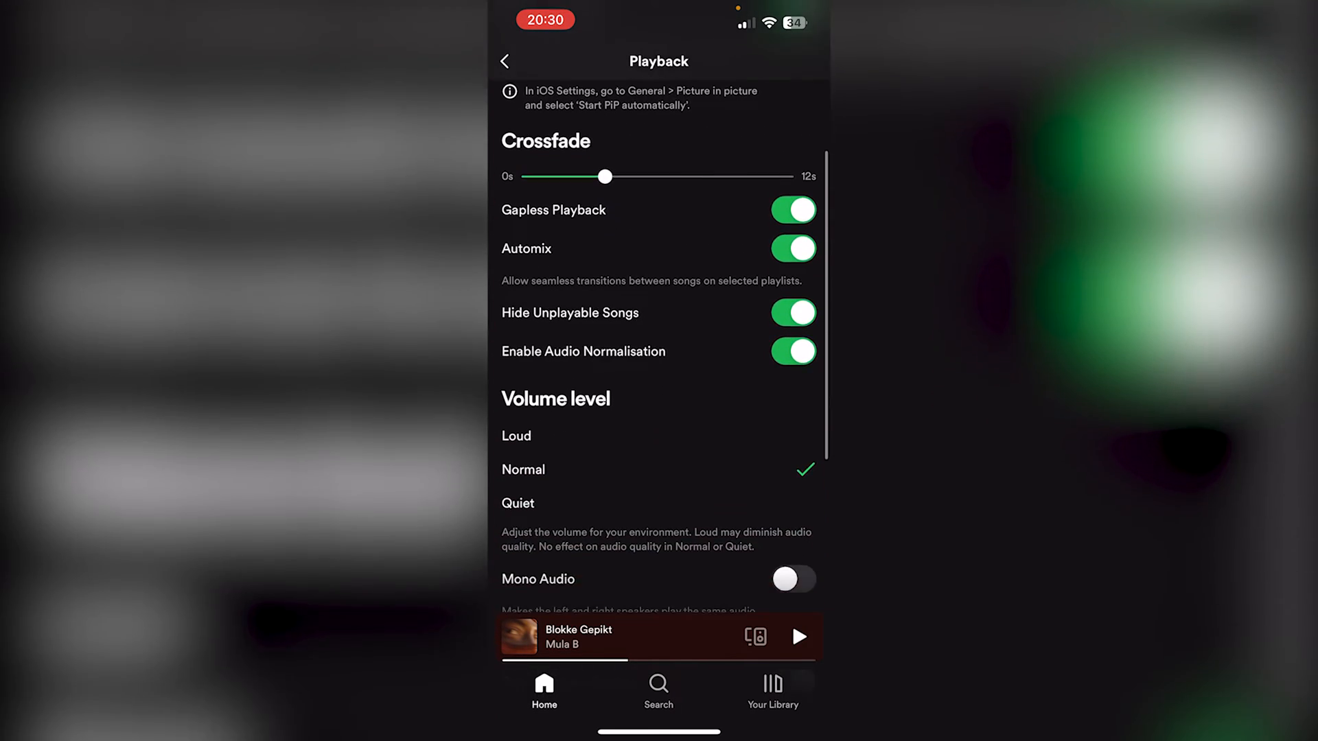
scroll("down", 3)
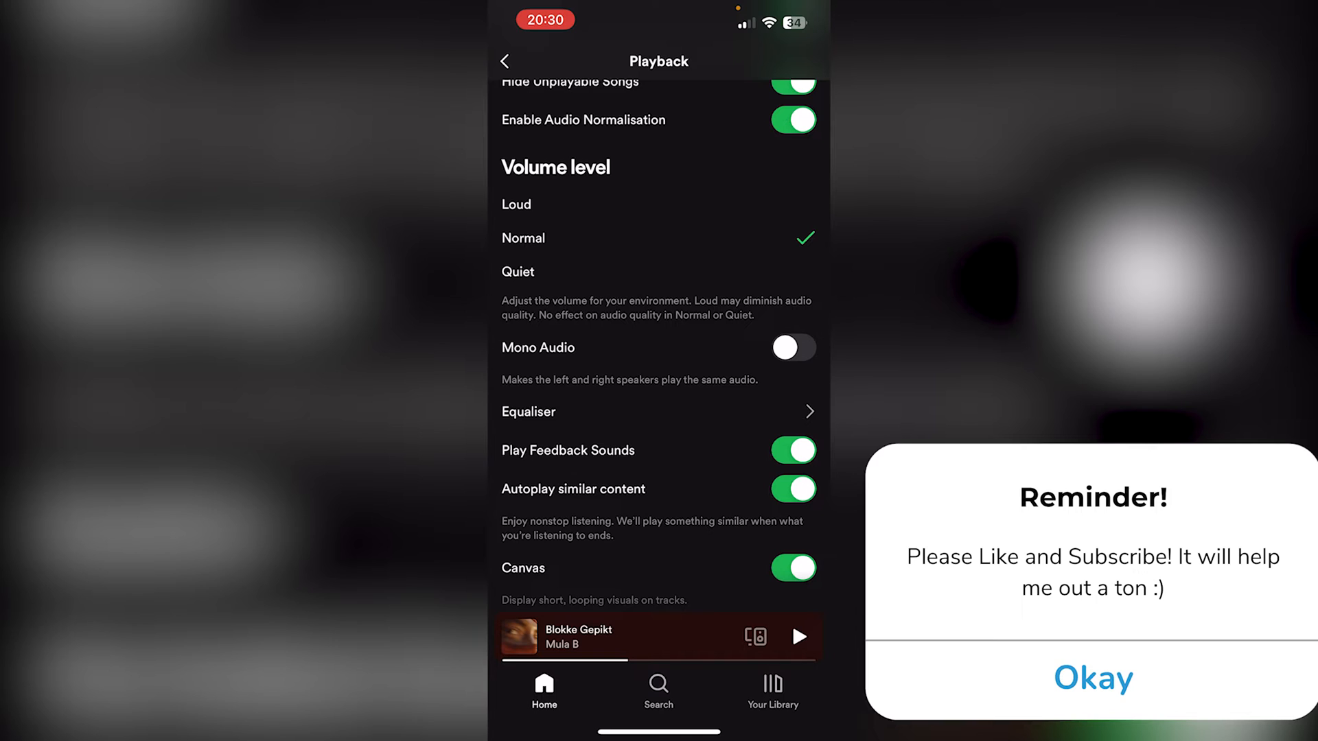
left_click(1093, 678)
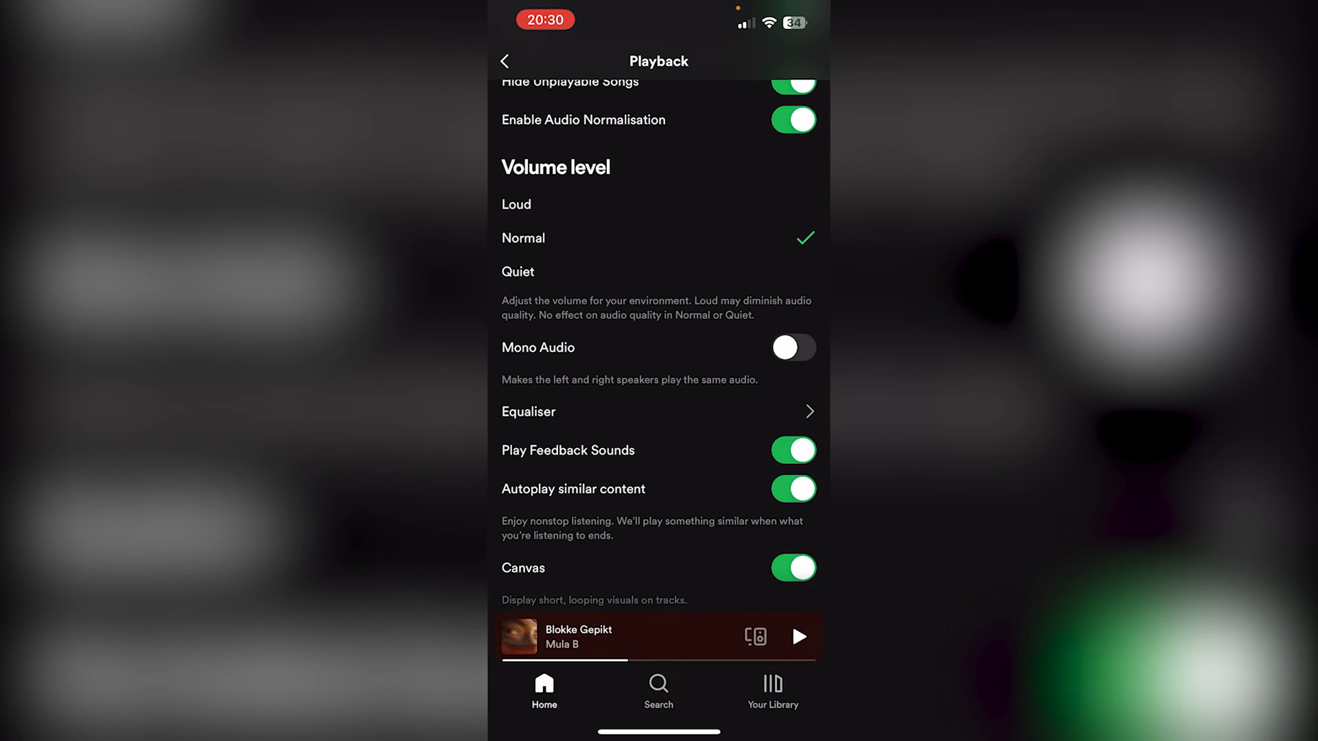
Switch the Mono Audio toggle on, then back off.
left_click(792, 348)
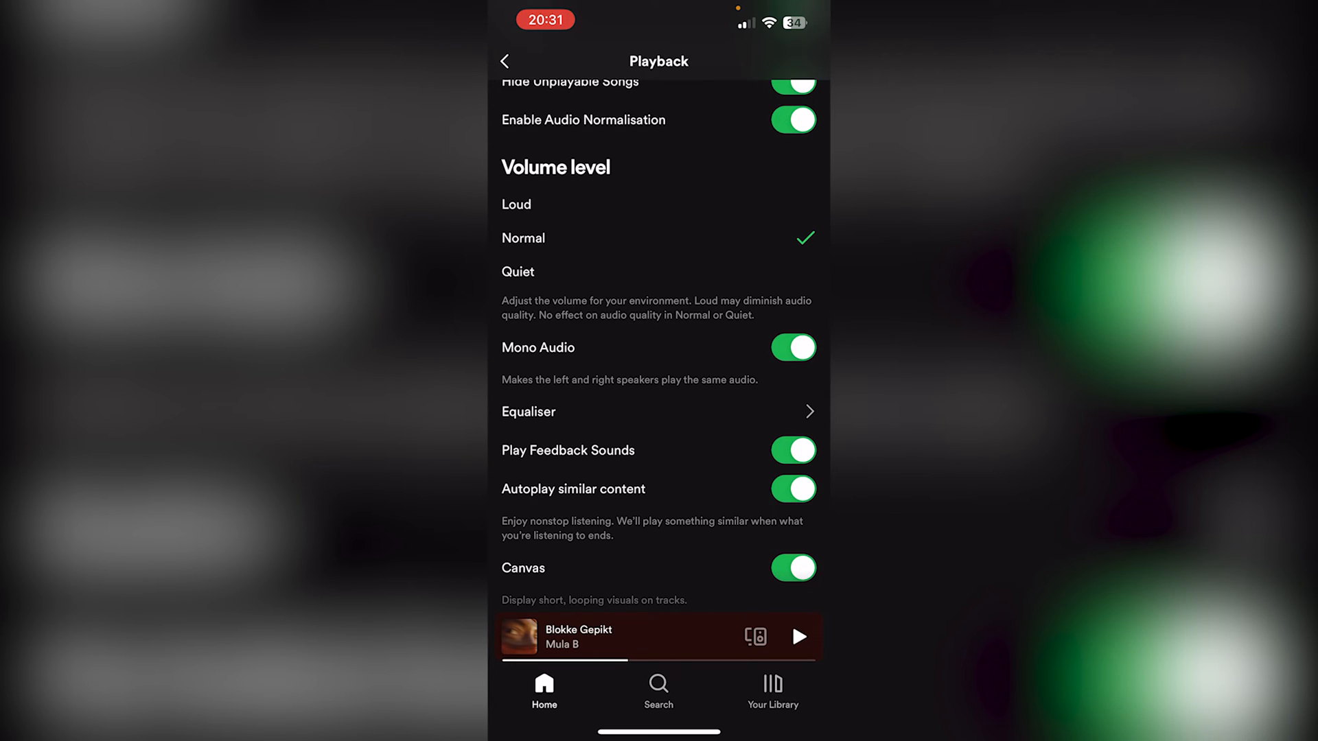
left_click(793, 347)
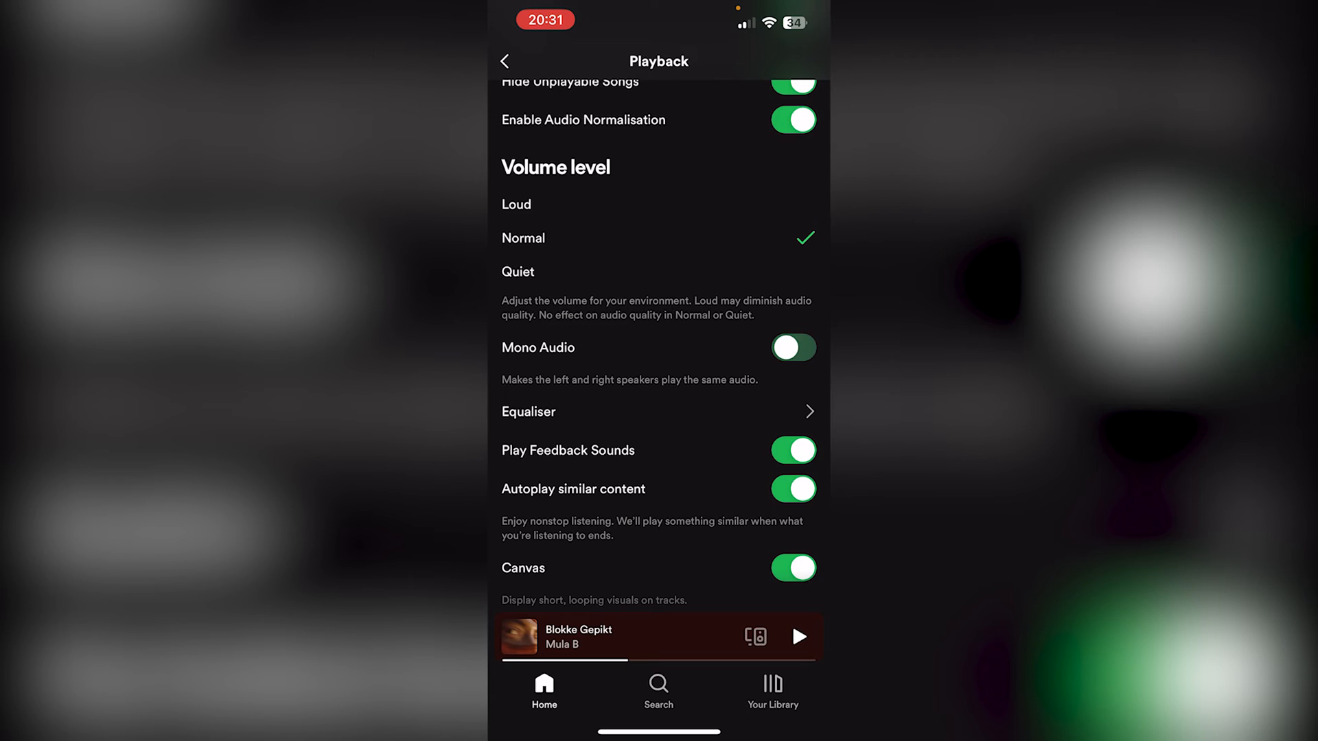